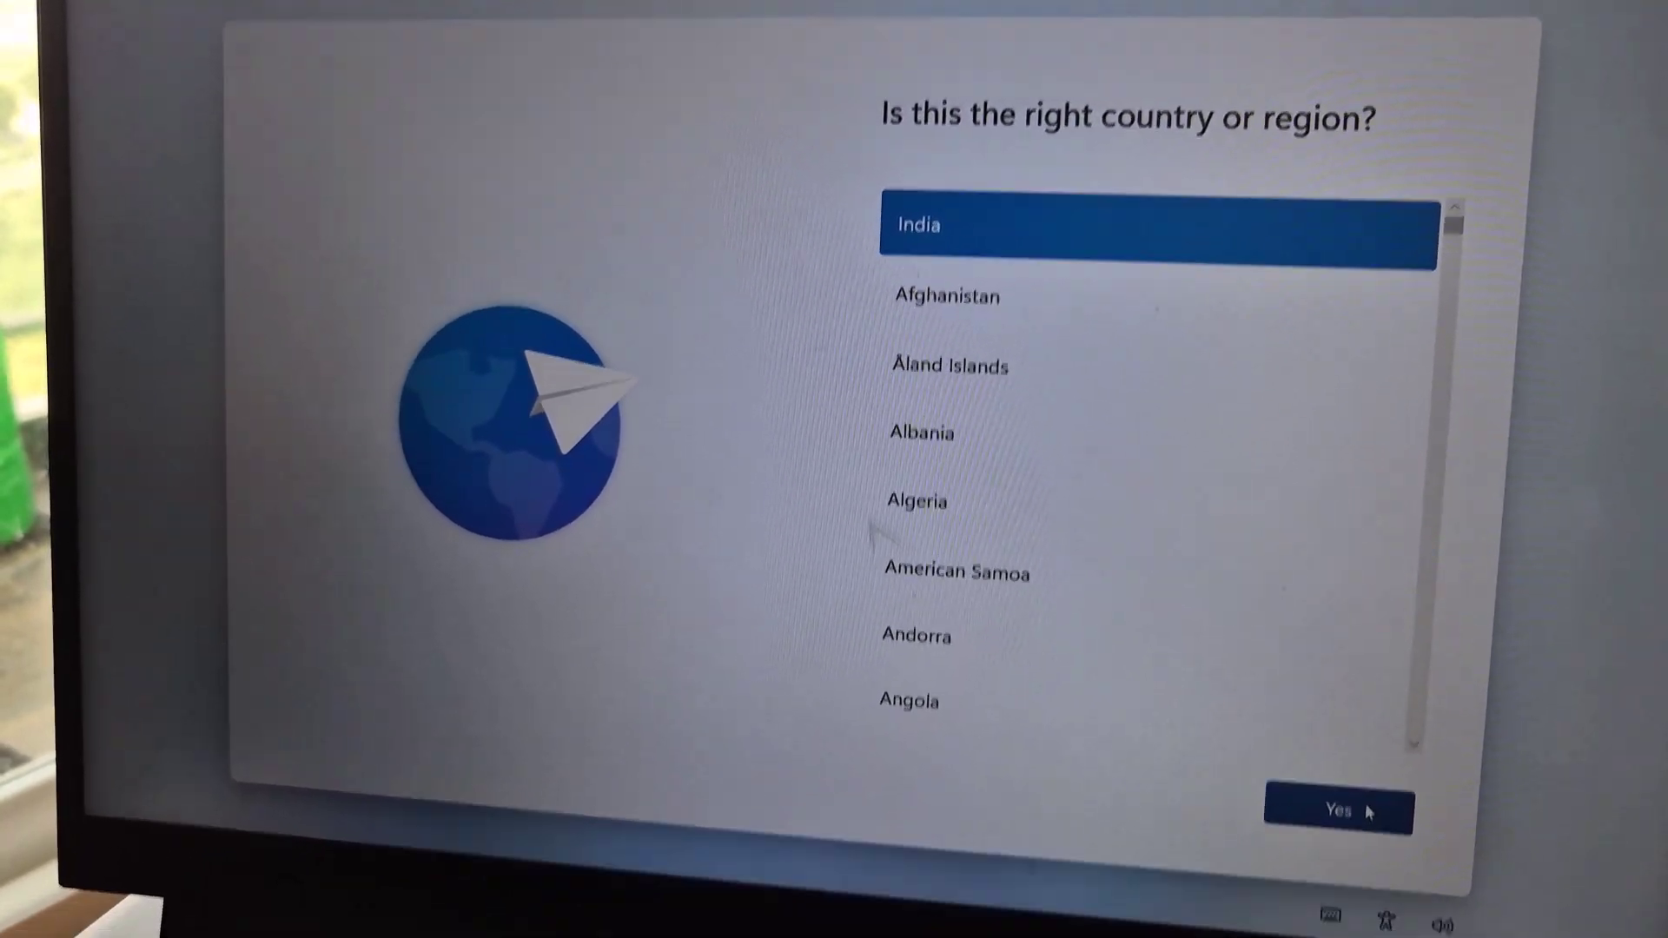
# - Confirm India as the device's country or region with Yes
pyautogui.click(1334, 811)
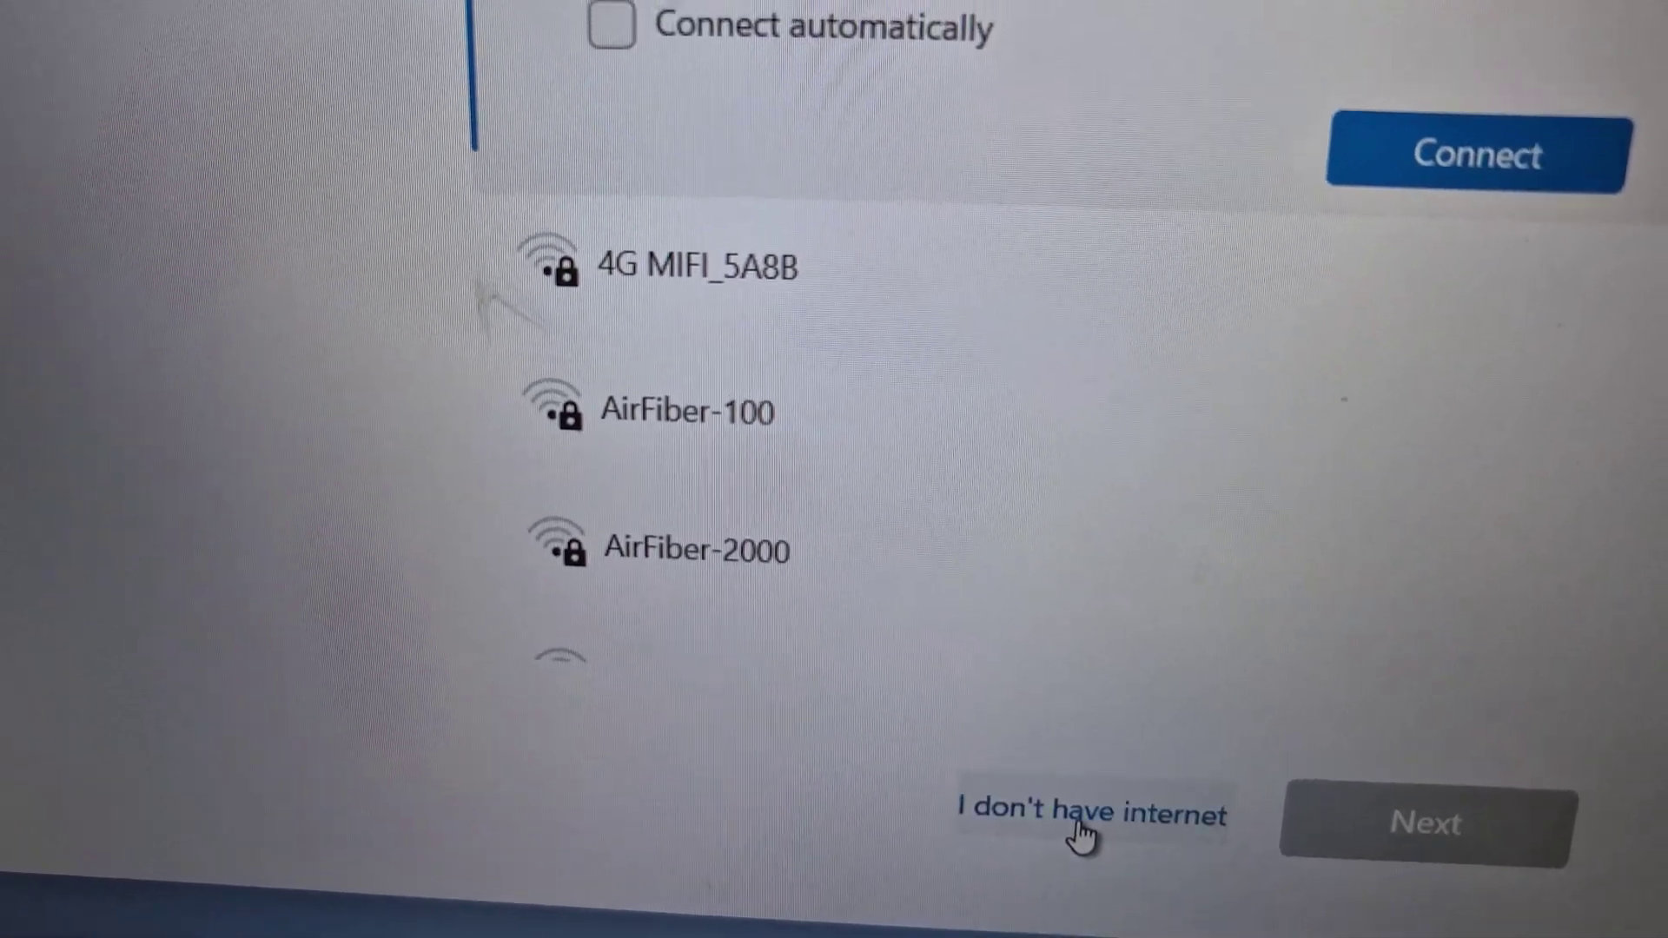
# - Choose 'I don't have internet' instead of joining a Wi-Fi network
pyautogui.click(1090, 813)
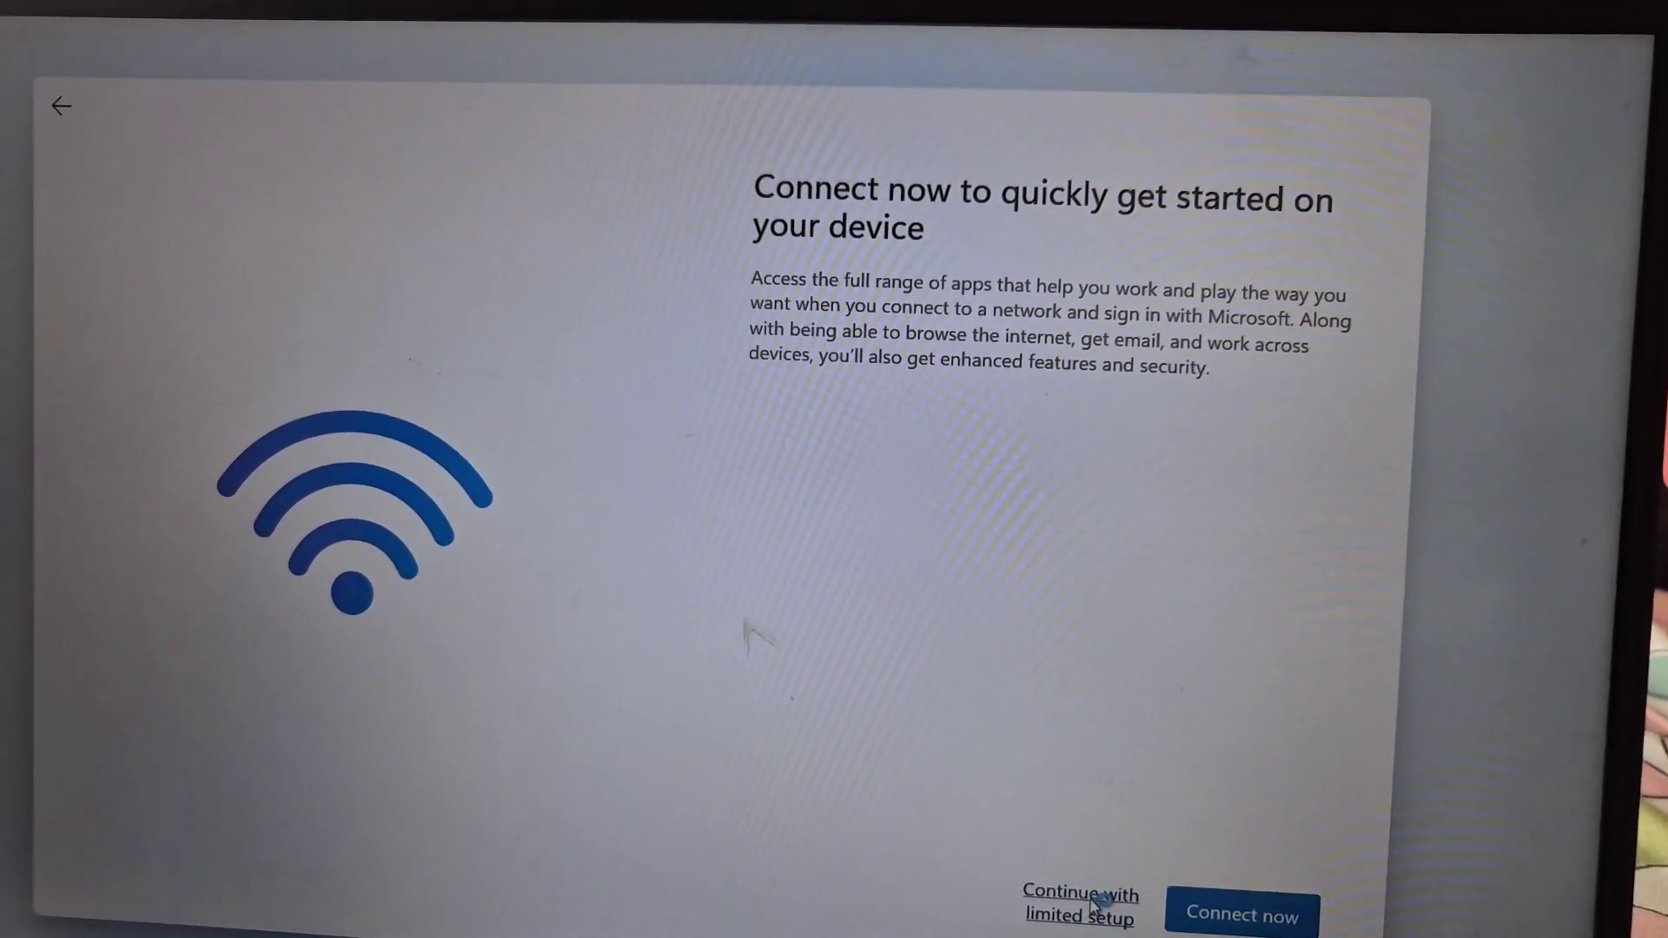
# - Choose 'Continue with limited setup' to reach the local account name prompt
pyautogui.click(1079, 903)
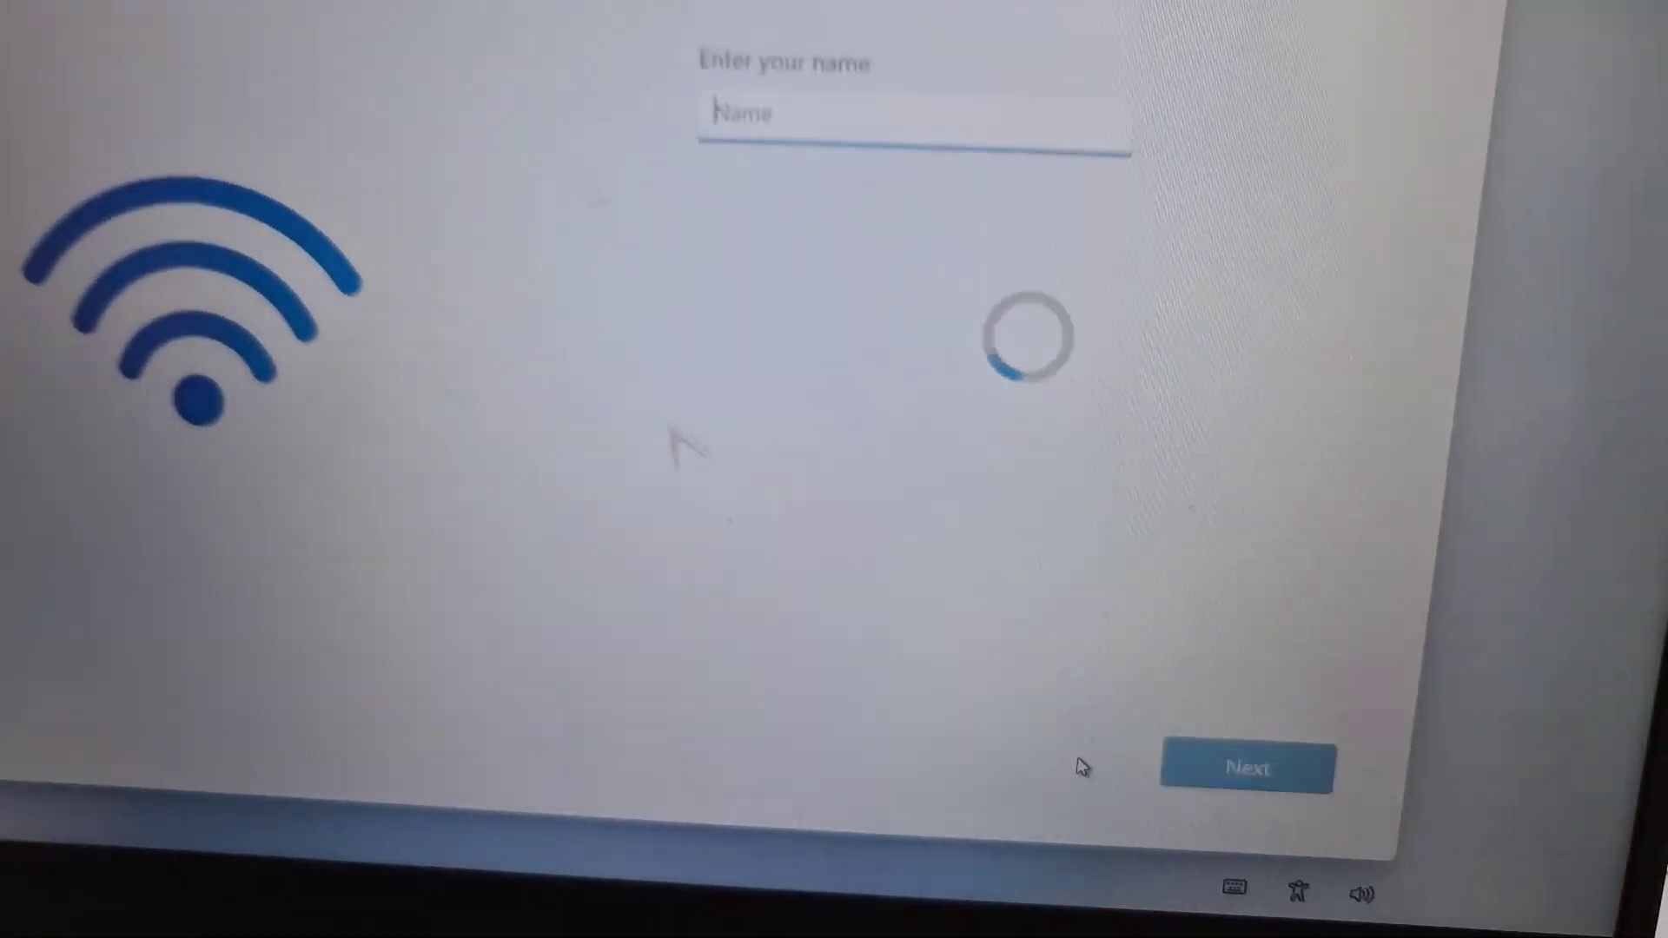